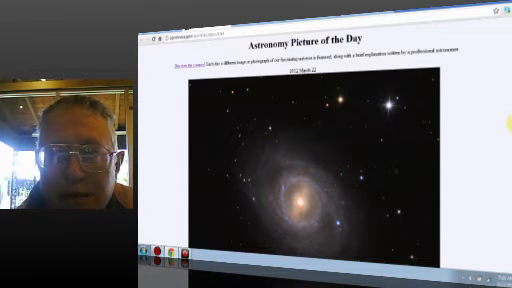
pyautogui.scroll(-3)
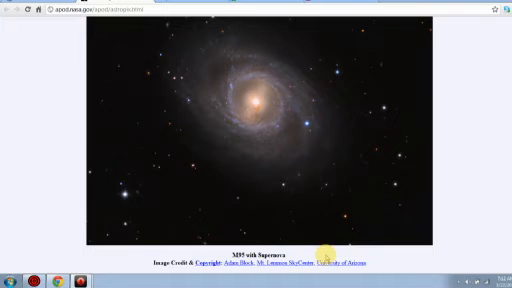
pyautogui.moveTo(400, 258)
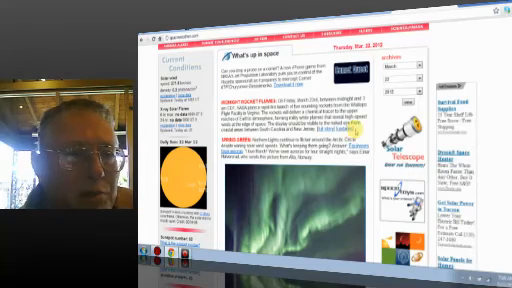
pyautogui.scroll(-3)
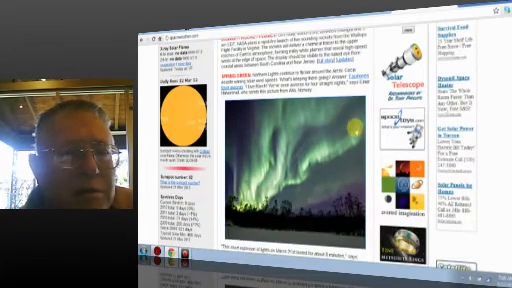
pyautogui.scroll(-3)
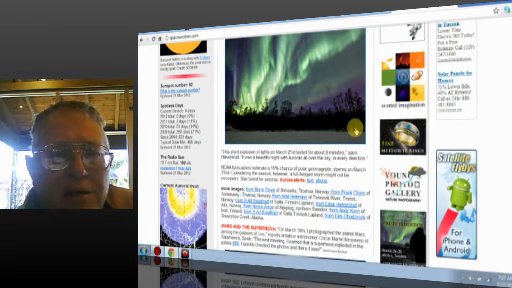
pyautogui.scroll(-3)
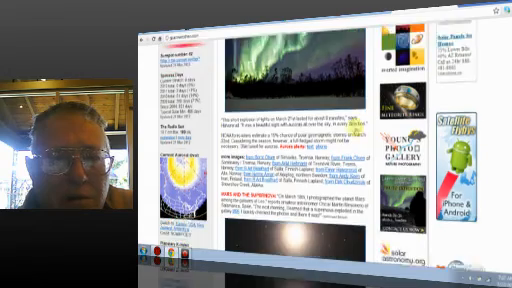